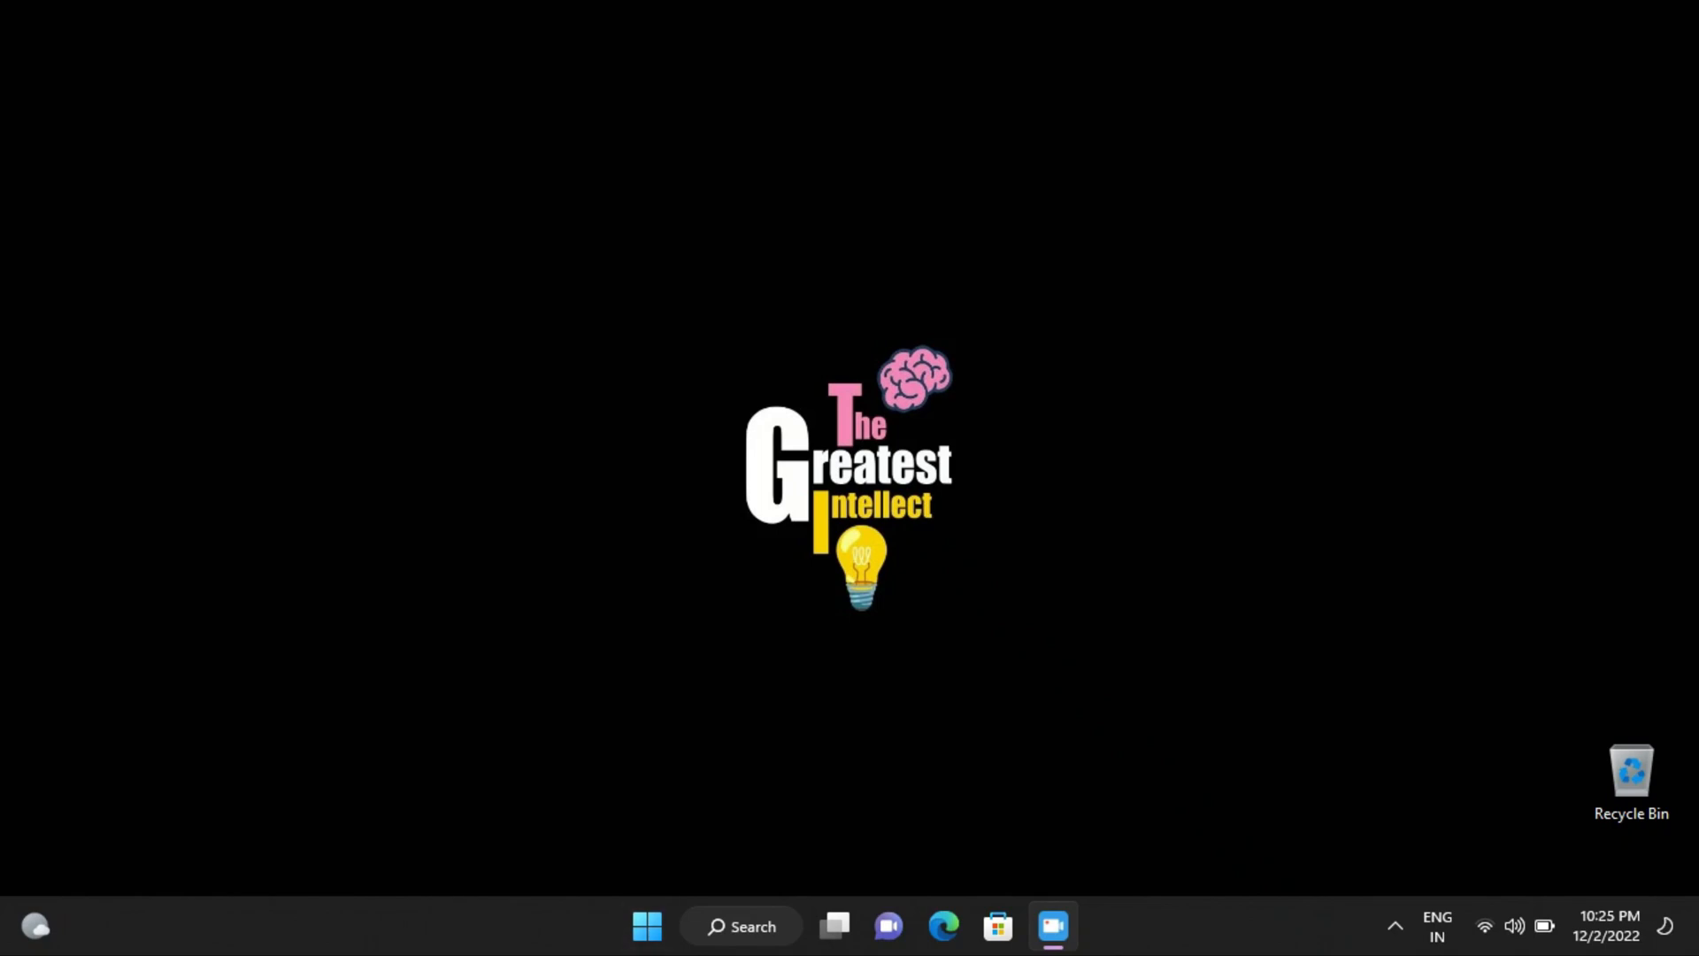
# Launch Settings from Start and begin adding a device on Bluetooth & devices.
pyautogui.click(648, 926)
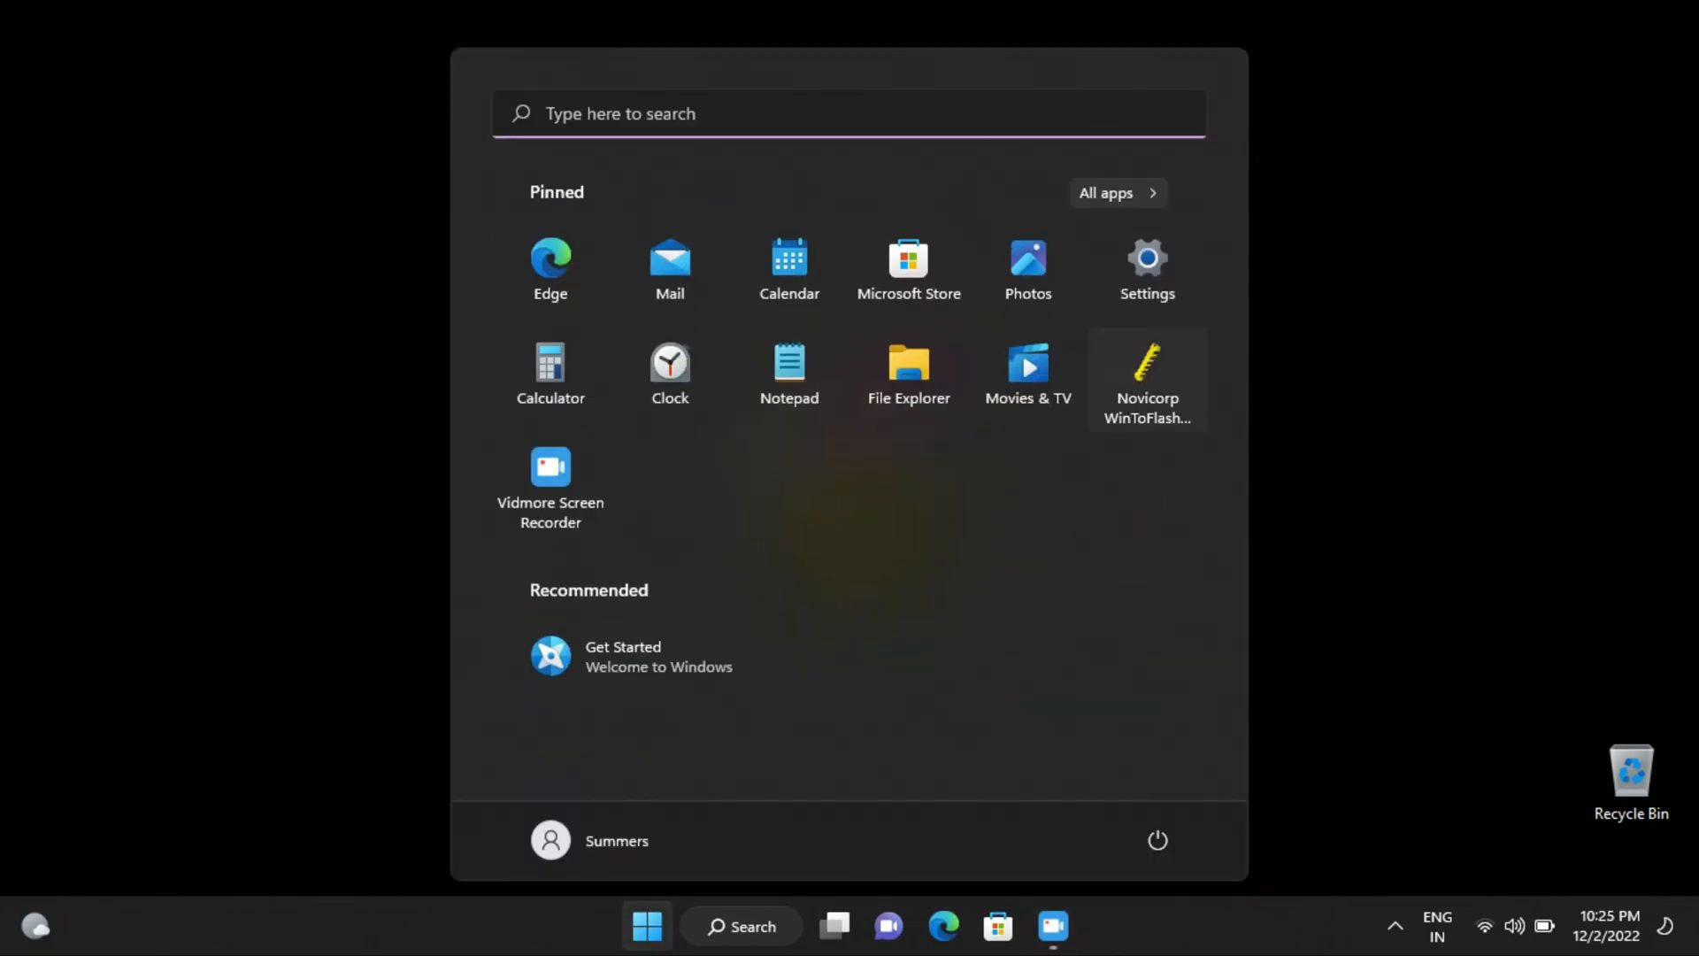
pyautogui.click(1145, 258)
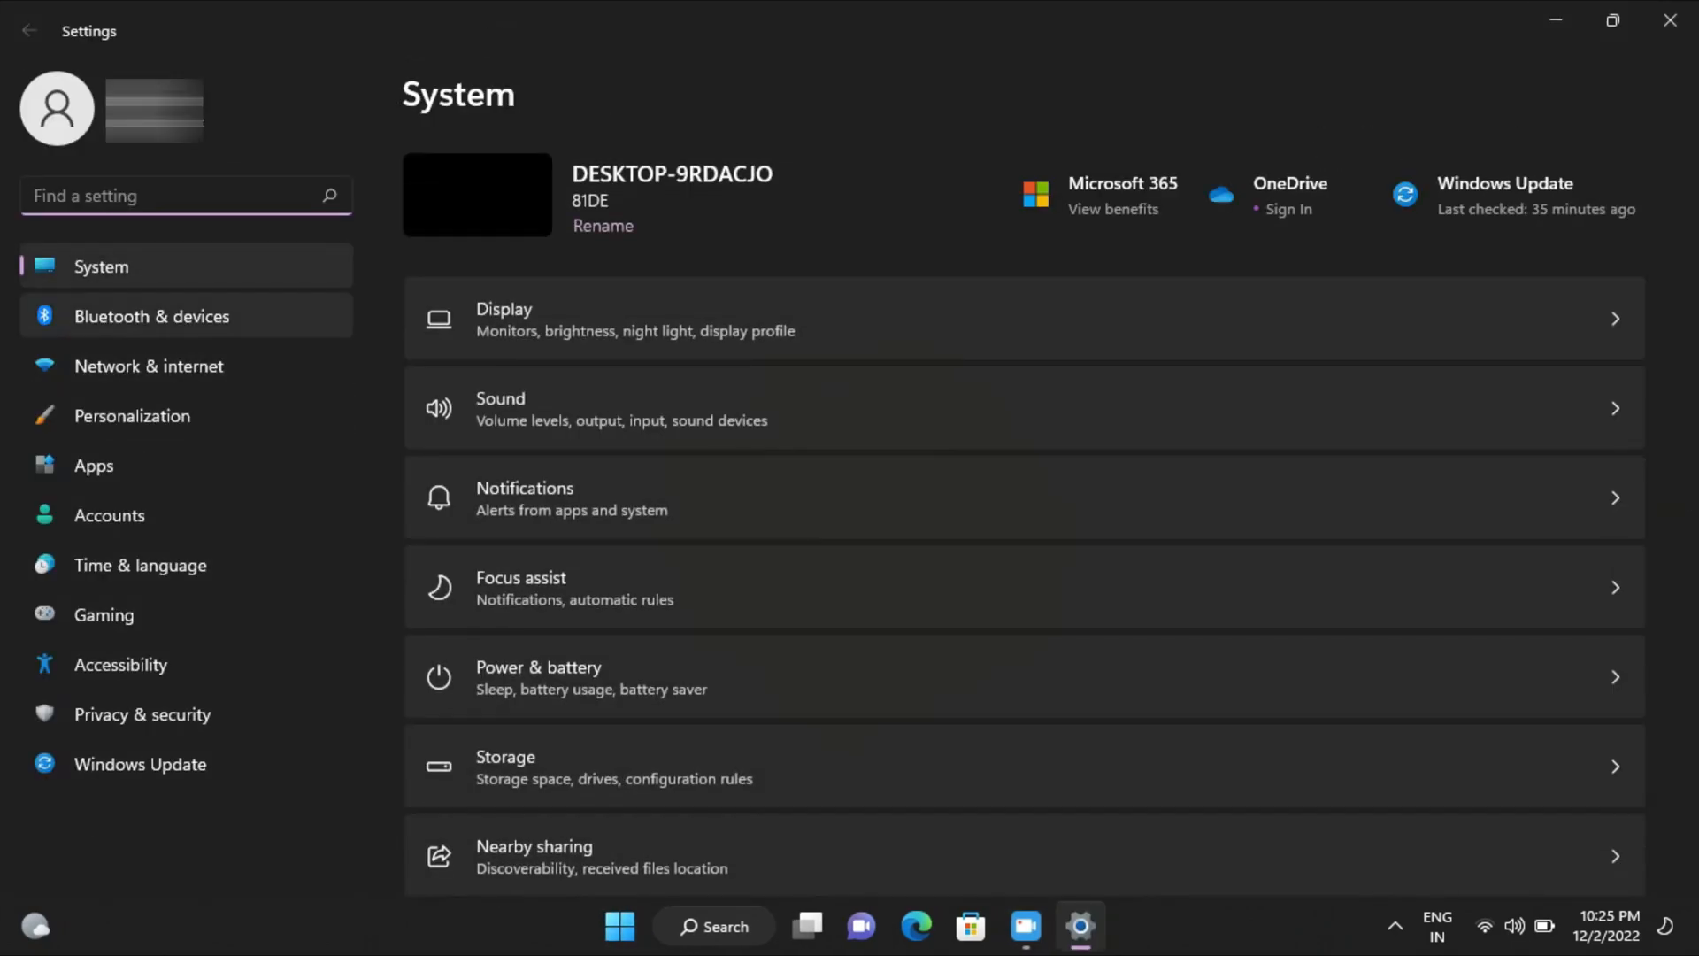
pyautogui.click(1508, 632)
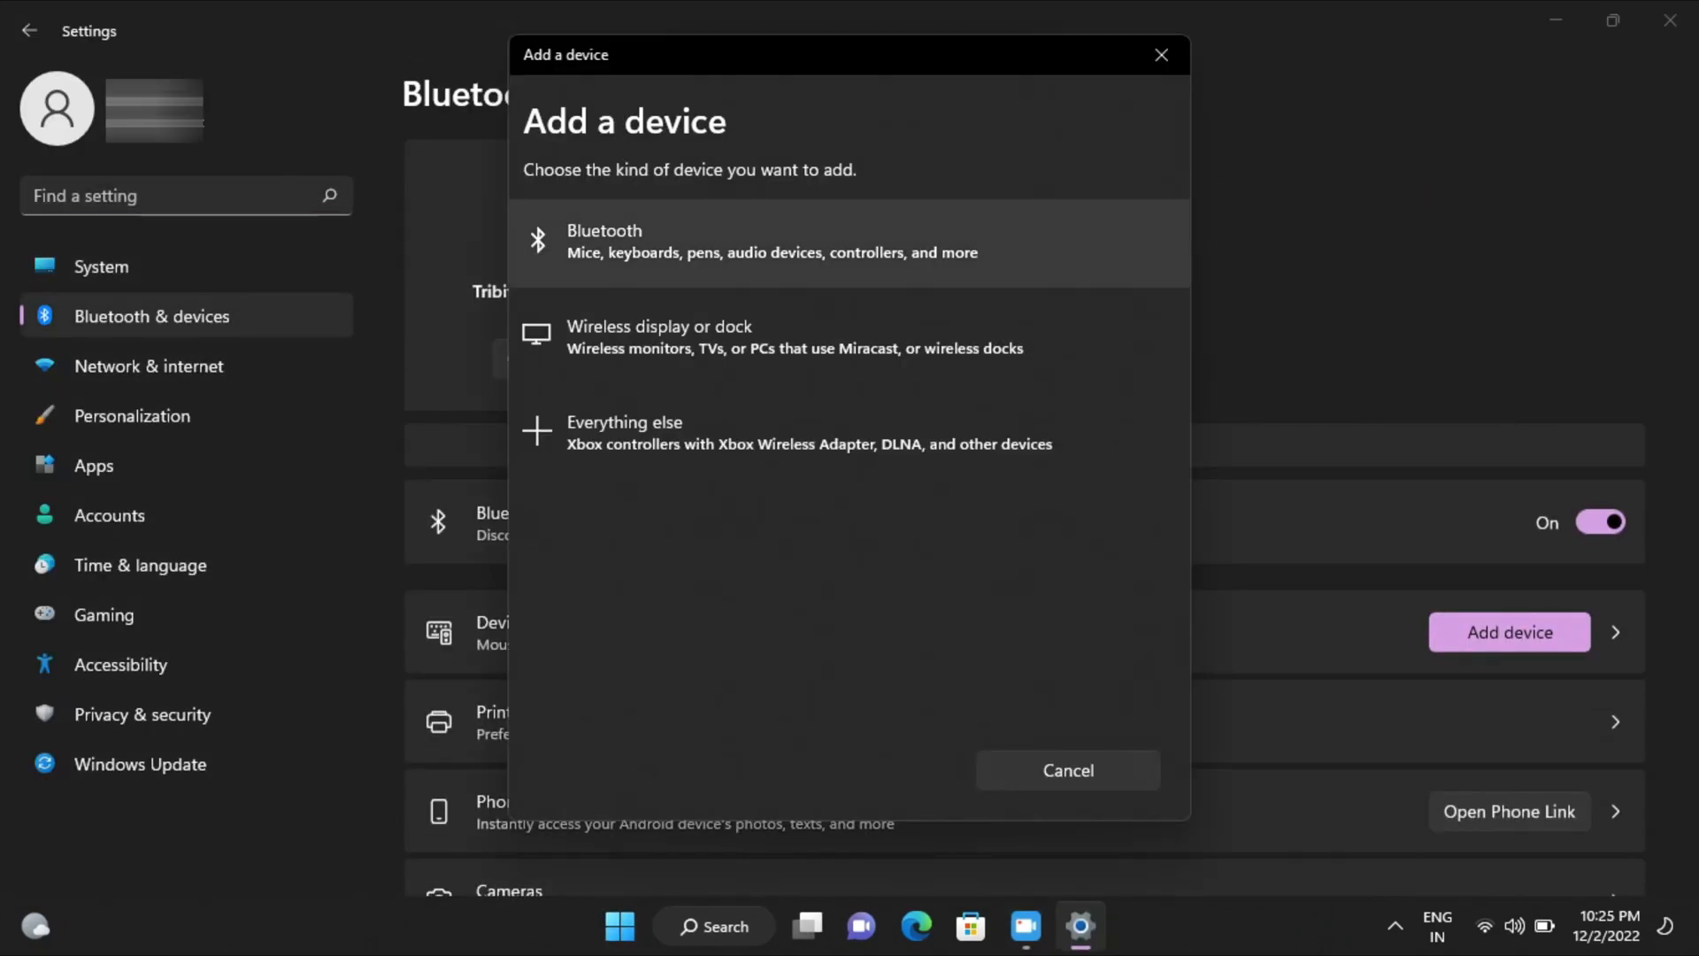
# Choose Bluetooth as the device type so the dialog starts scanning.
pyautogui.click(848, 243)
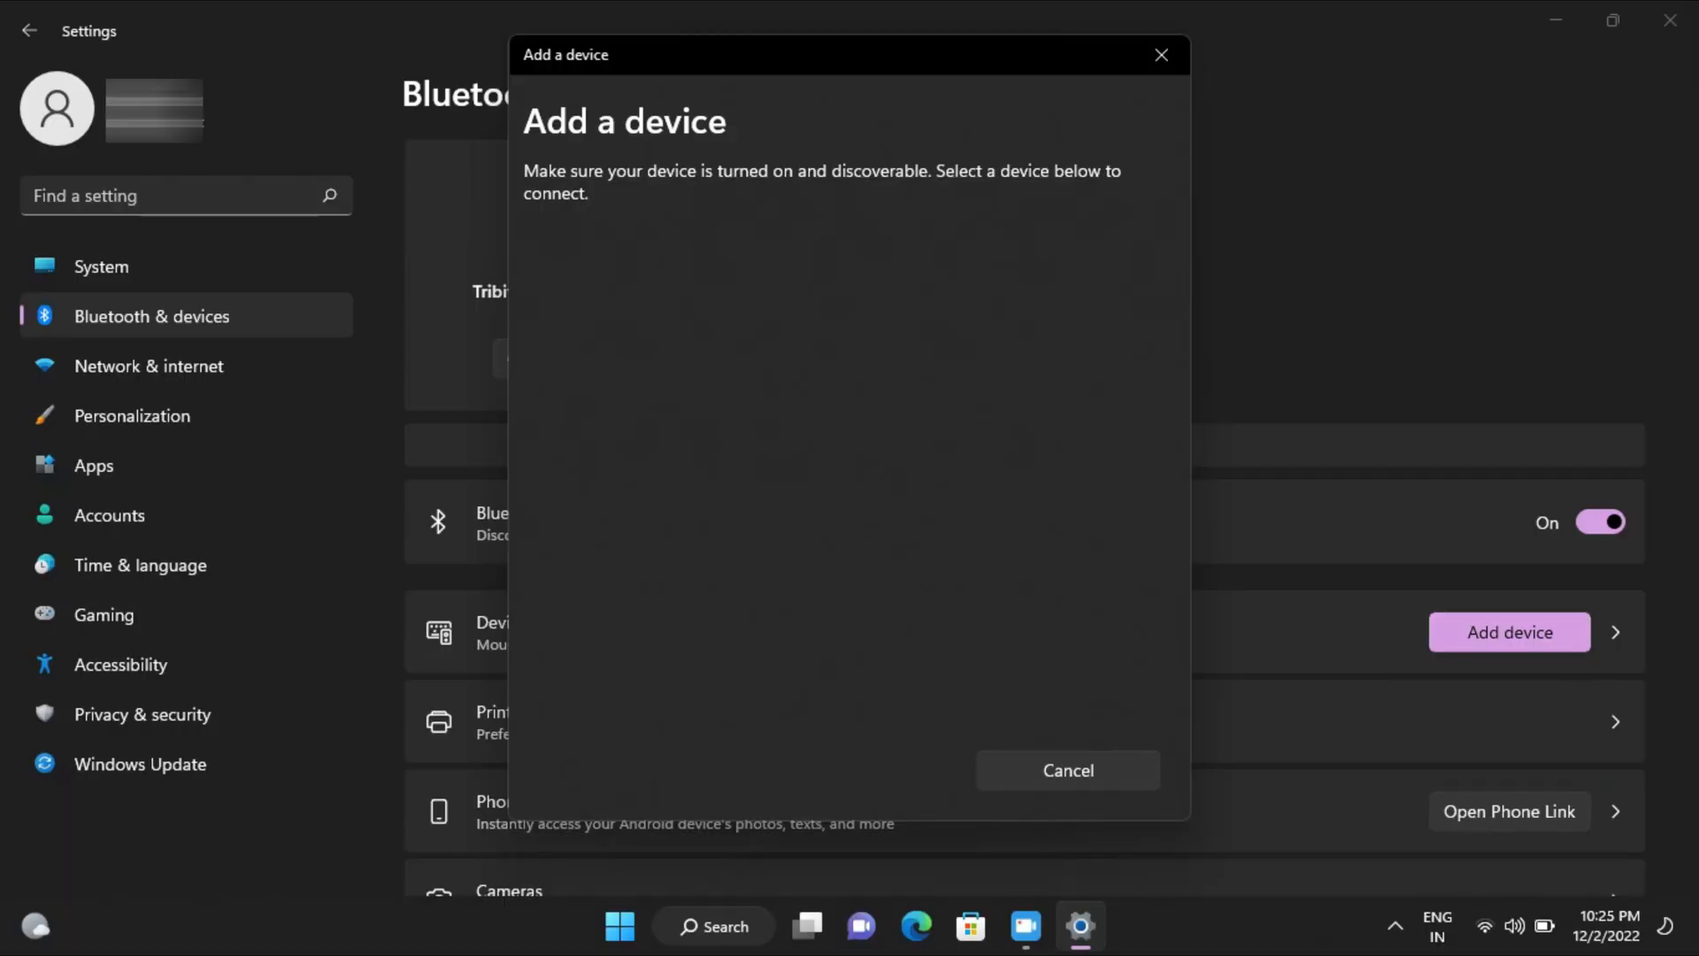